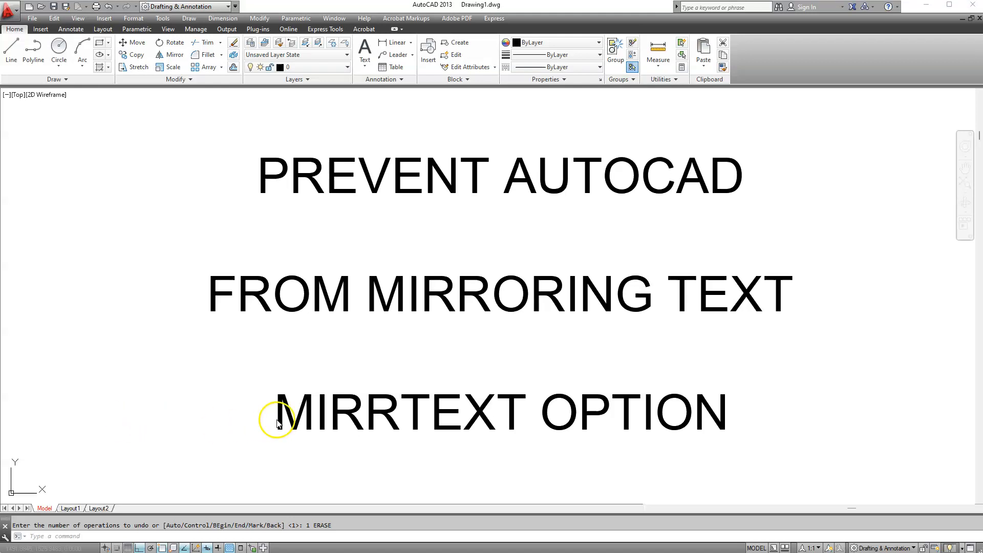
pyautogui.moveTo(499, 428)
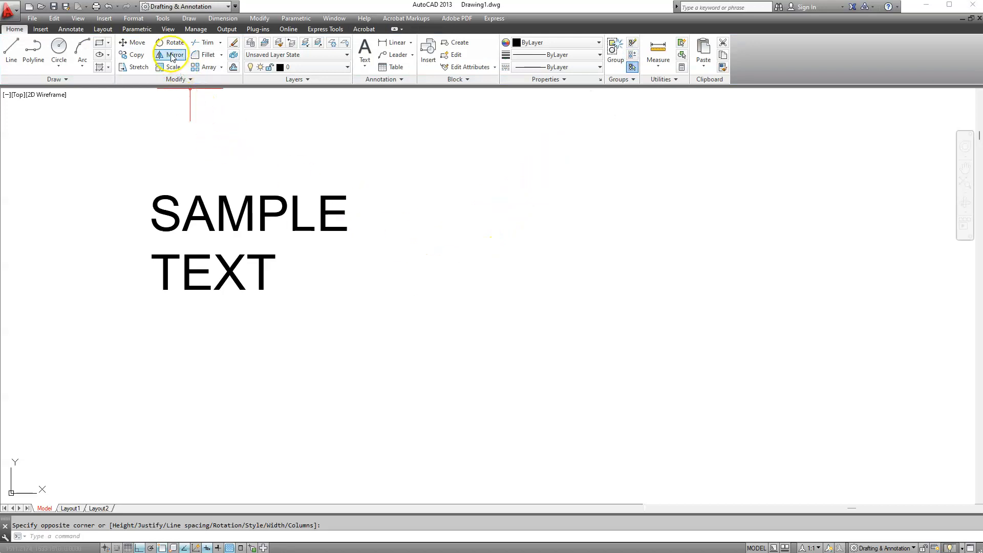
# Mirror the upper SAMPLE TEXT about a vertical line, giving a reversed copy to the right
pyautogui.click(169, 55)
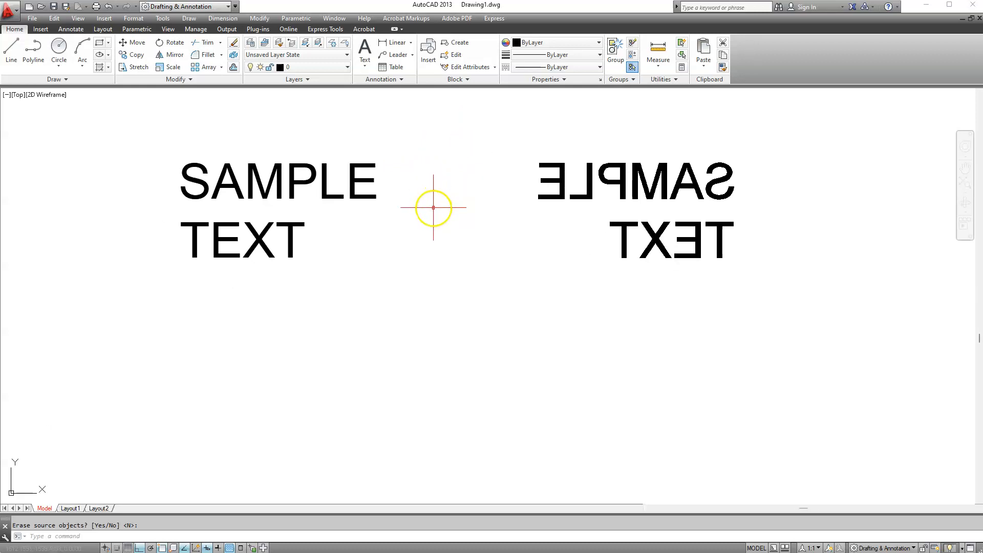
pyautogui.moveTo(430, 224)
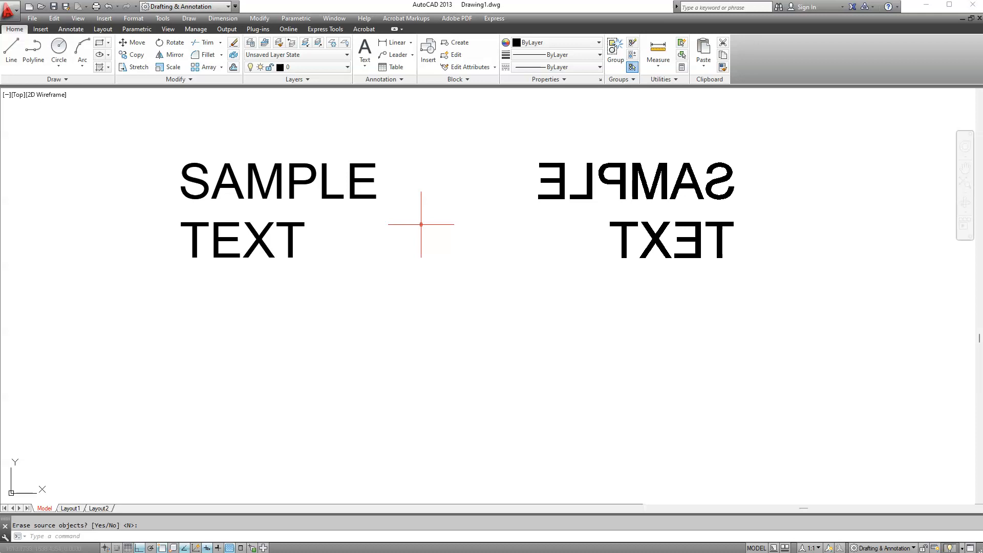
# Set the MIRRTEXT system variable to 0 so mirrored text stays readable
pyautogui.write('MIR')
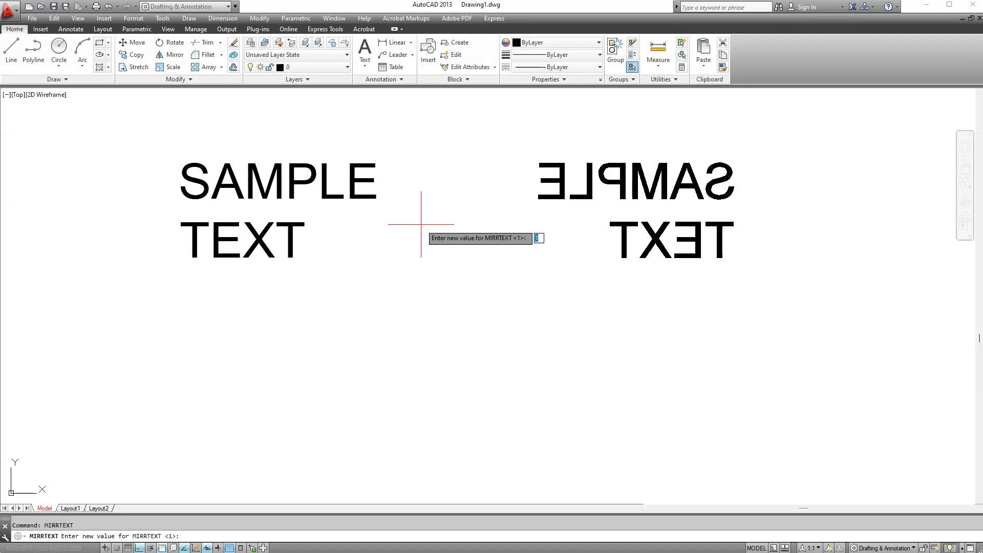
pyautogui.write('0')
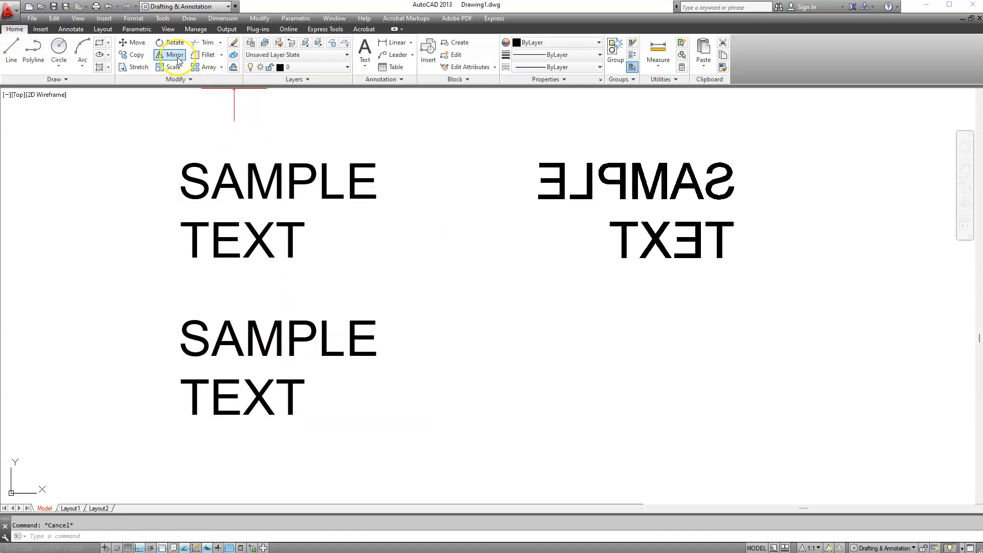
# Mirror the lower SAMPLE TEXT about a vertical line, keeping the source, for a readable copy
pyautogui.click(291, 336)
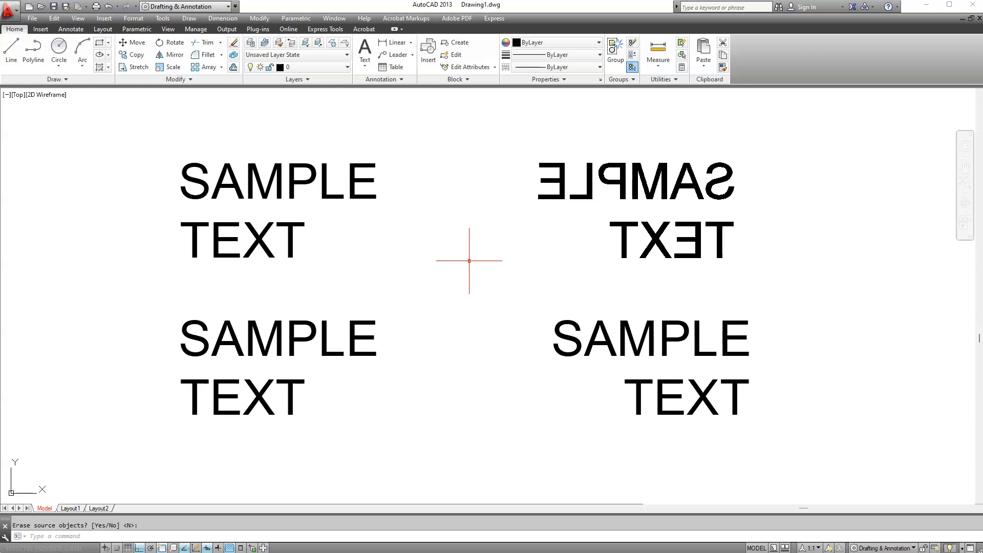
pyautogui.moveTo(361, 502)
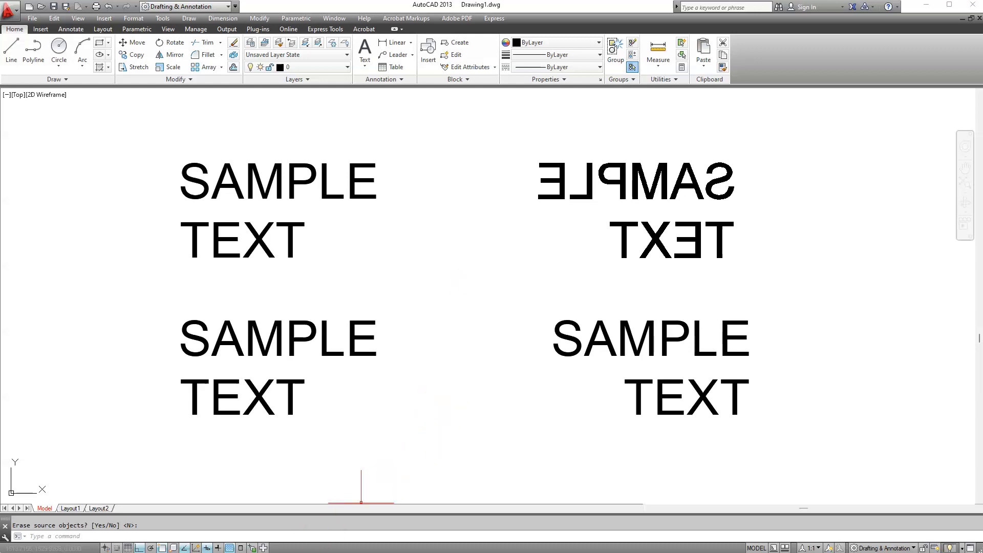